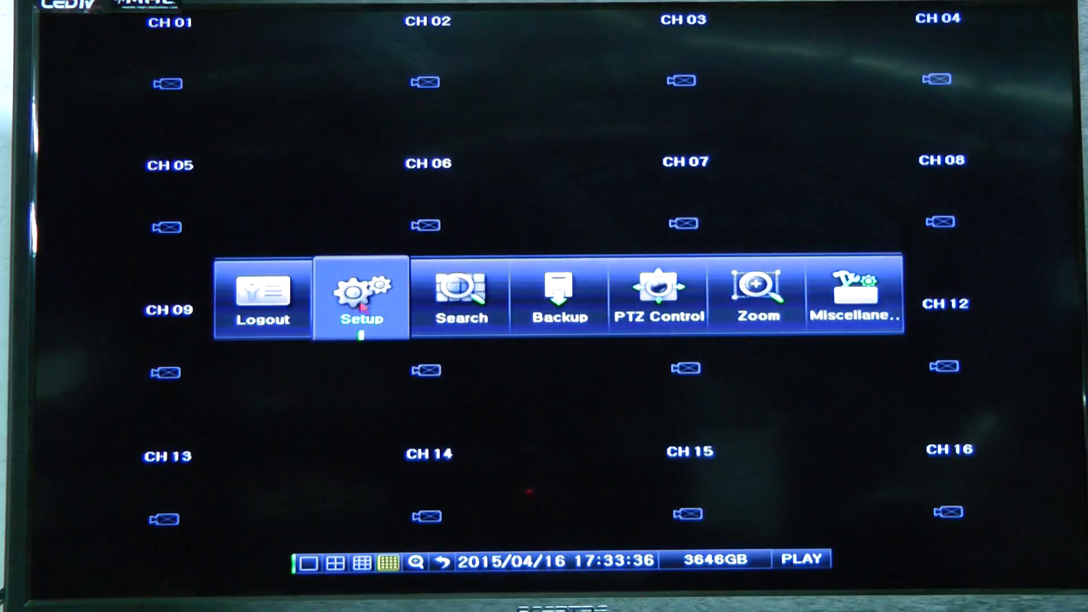
Enter the Setup menu from the main menu and show its System settings page.
click(361, 295)
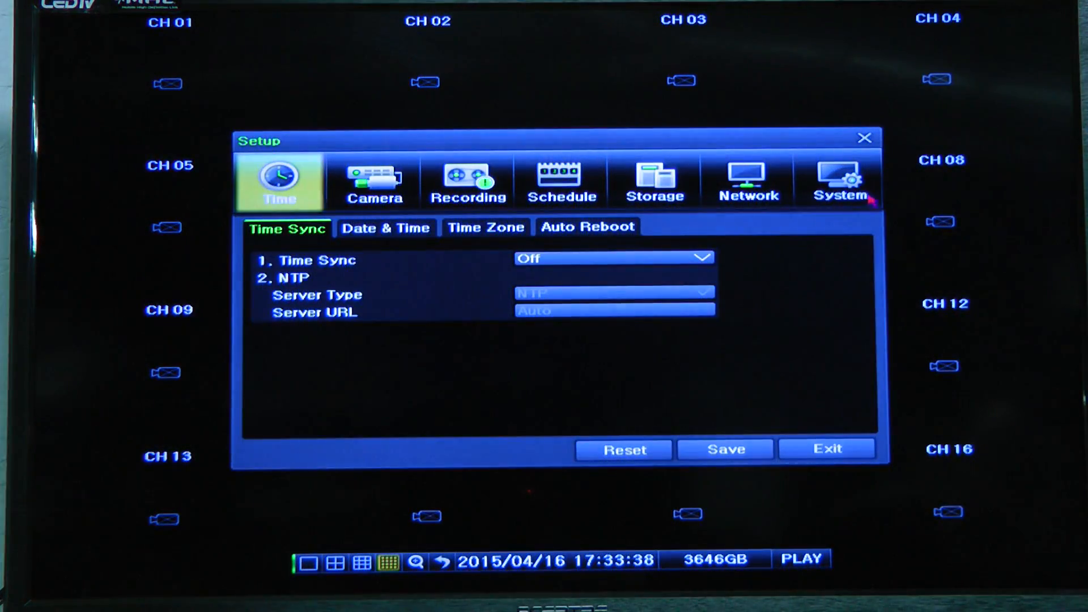
click(840, 180)
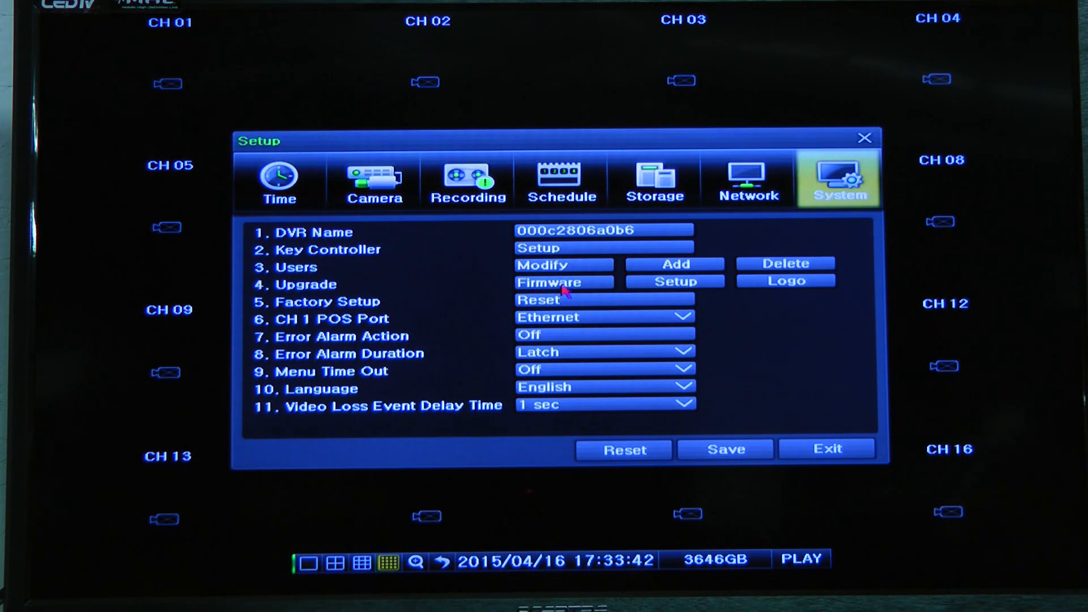
Select HD3816NOBH001.bin from the USB drive and confirm 'Firmware upgrade and reboot' with Yes.
click(564, 282)
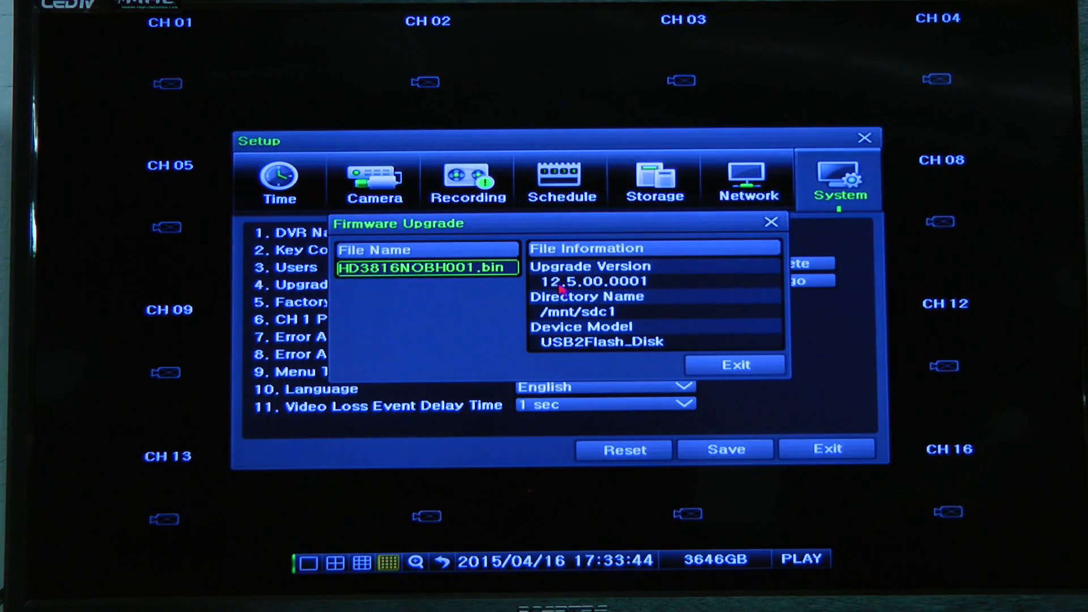
click(733, 364)
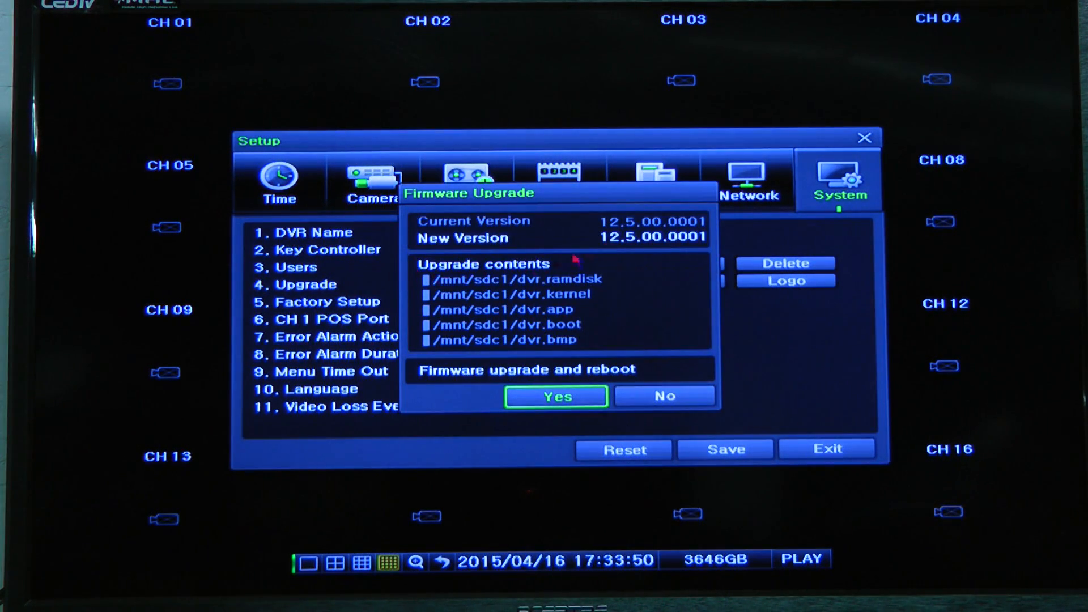
mouse_move(657, 248)
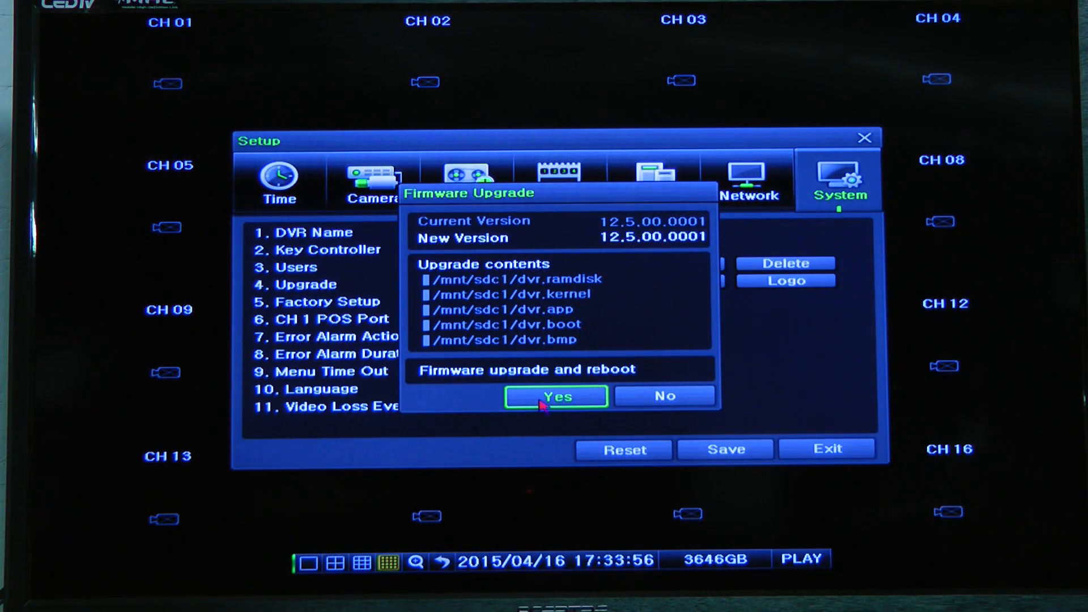
click(556, 397)
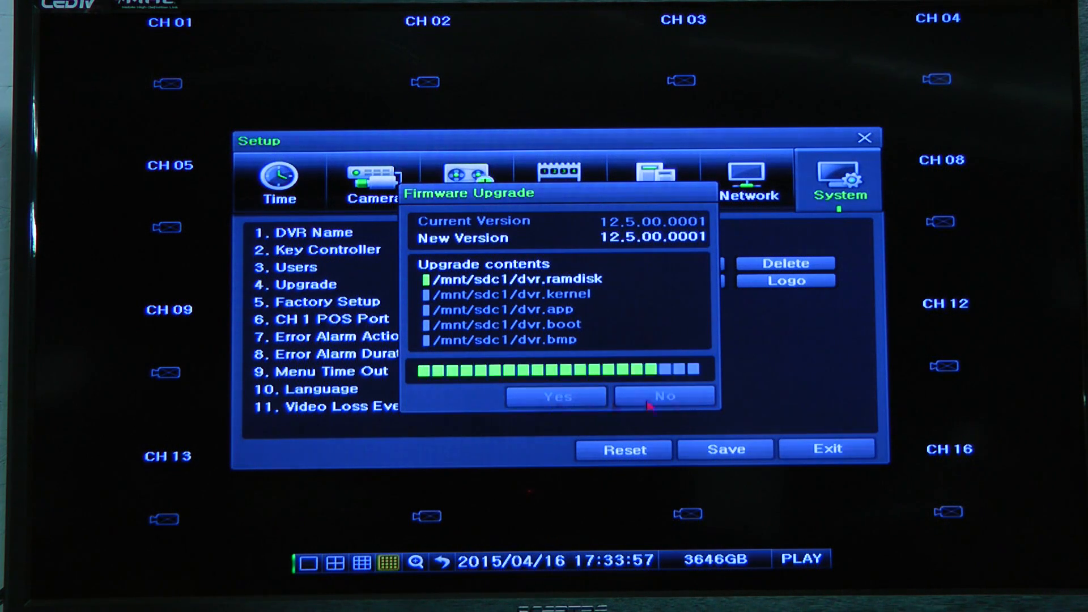